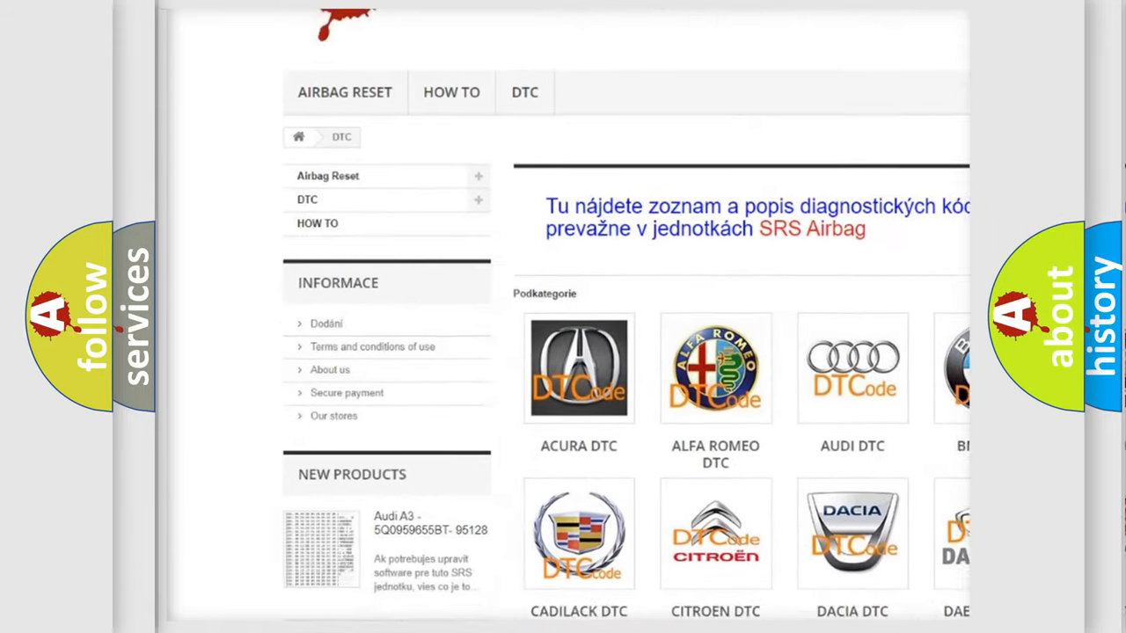
pyautogui.scroll(-3)
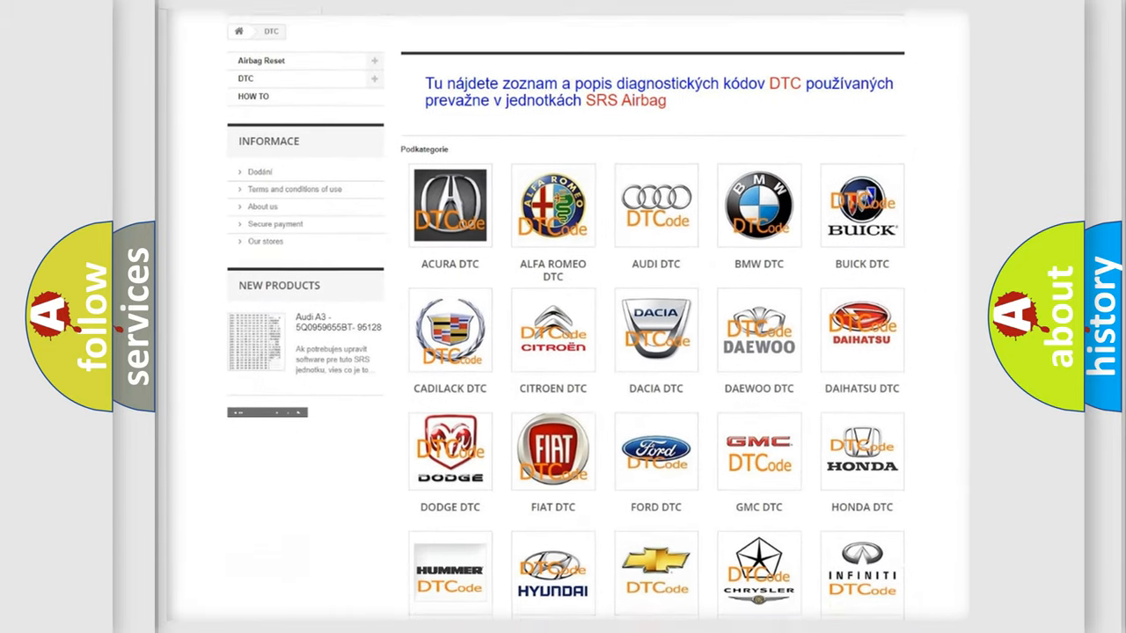
pyautogui.scroll(-3)
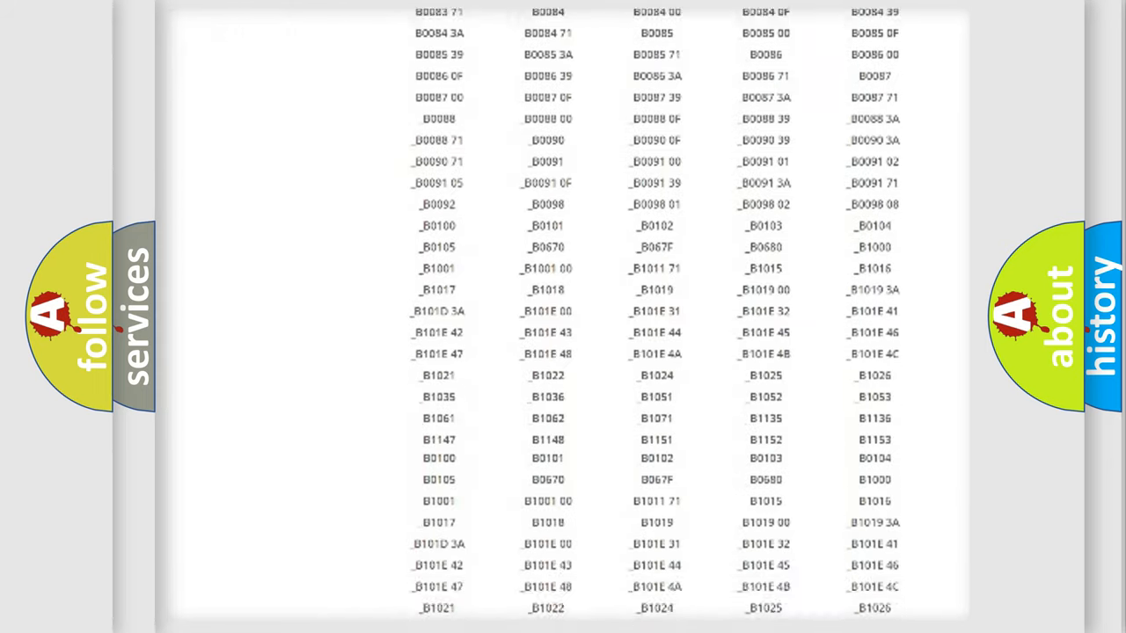
pyautogui.scroll(-3)
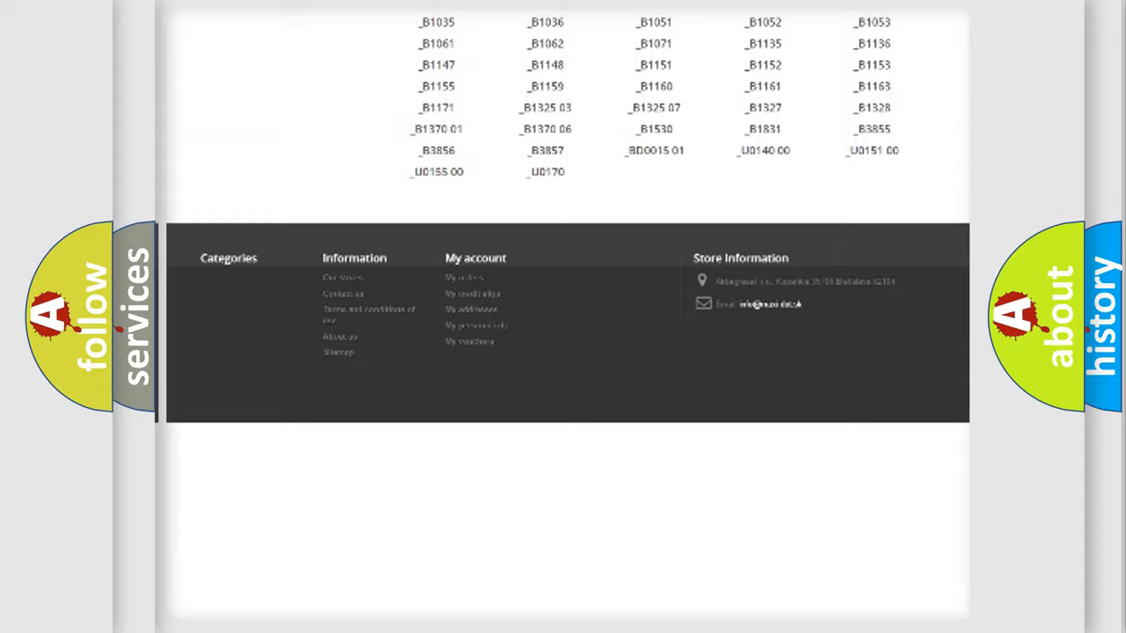
pyautogui.scroll(3)
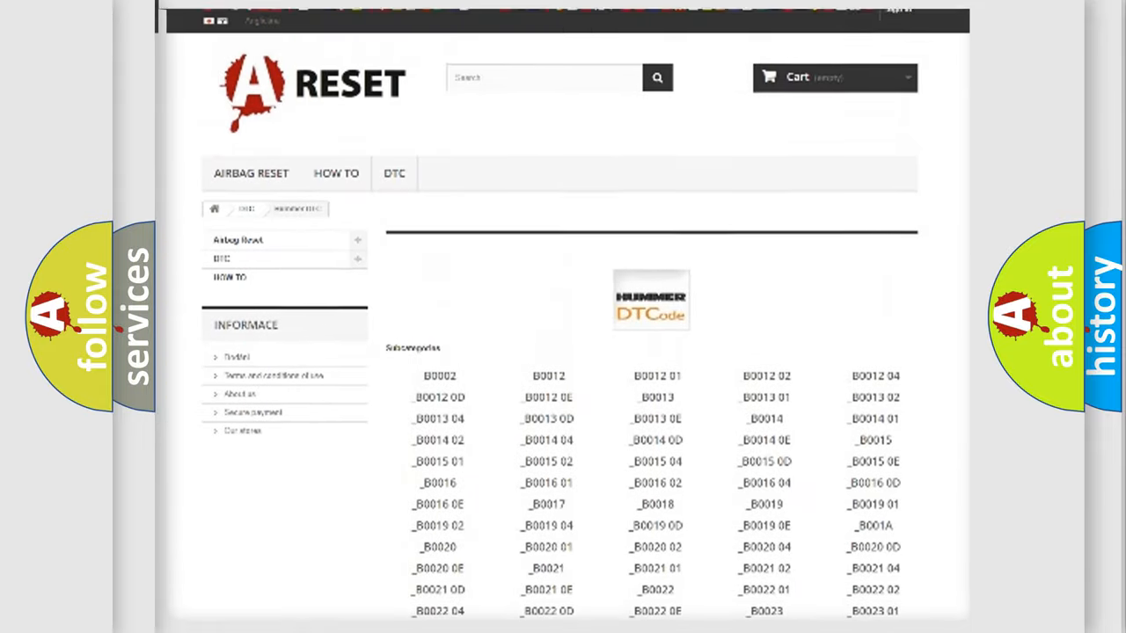